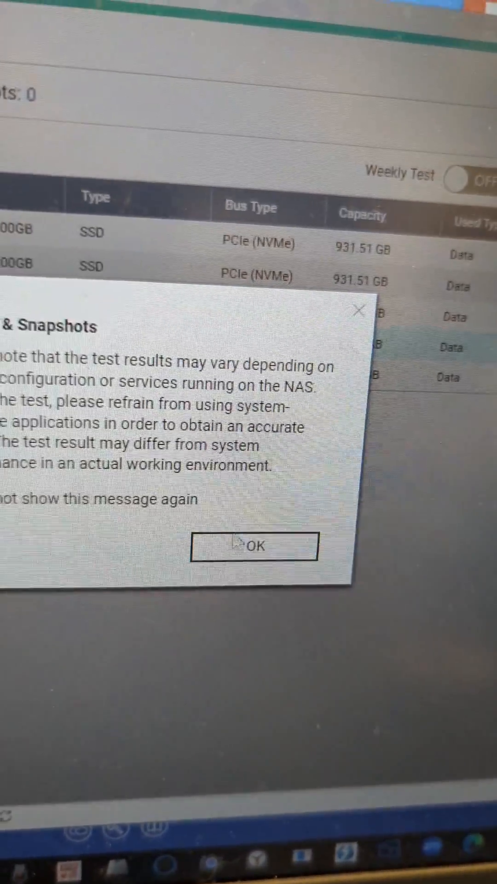
Step: Show the Special Offer section for free 1TB myQNAPcloud Storage through June 2024
{"action": "left_click", "coordinate": [252, 546]}
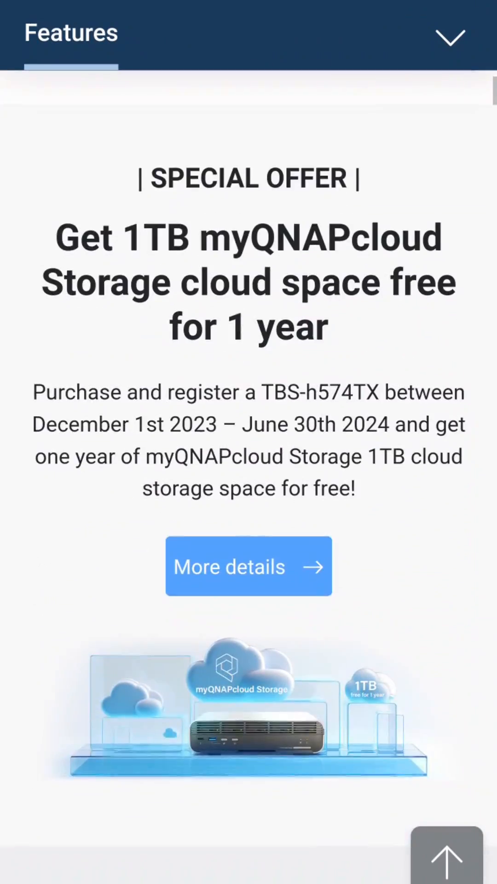